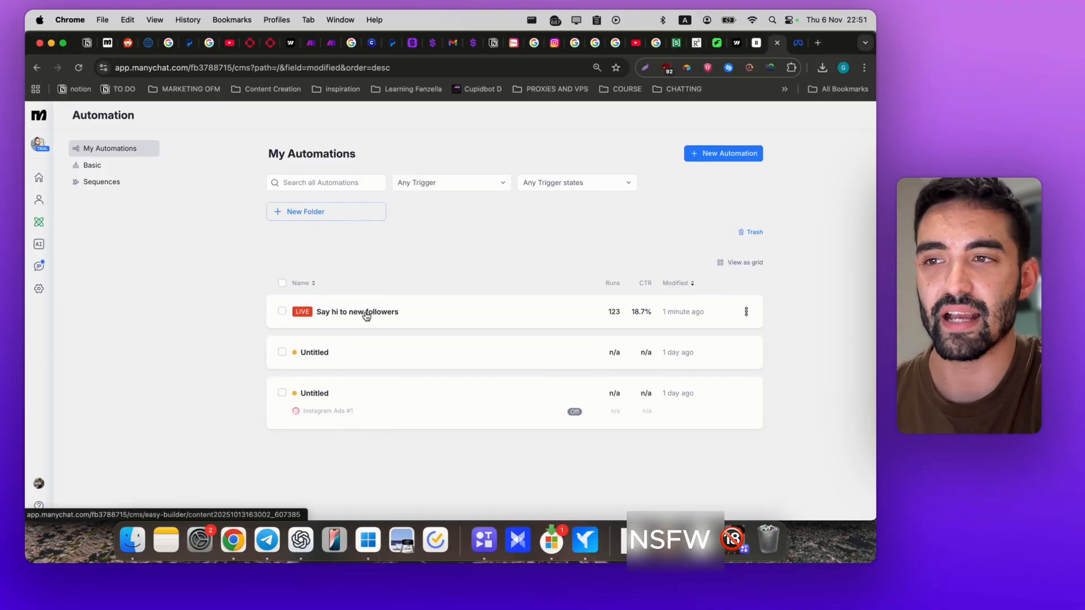
mouse_move(474, 279)
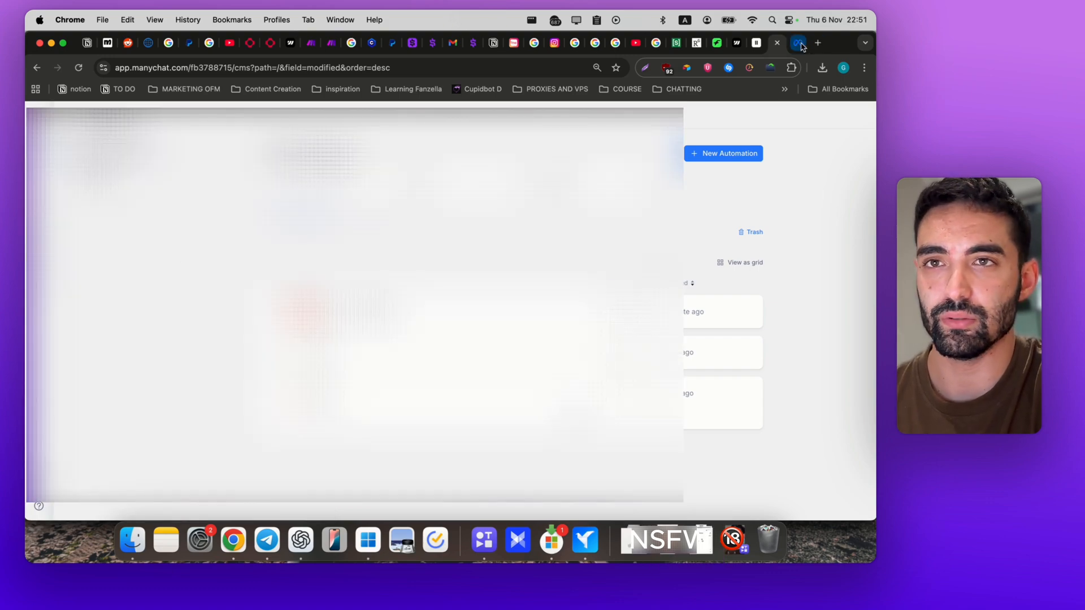
Step: Open the 'Say hi to new followers' automation from My Automations, returning to the list once and reopening it
left_click(797, 43)
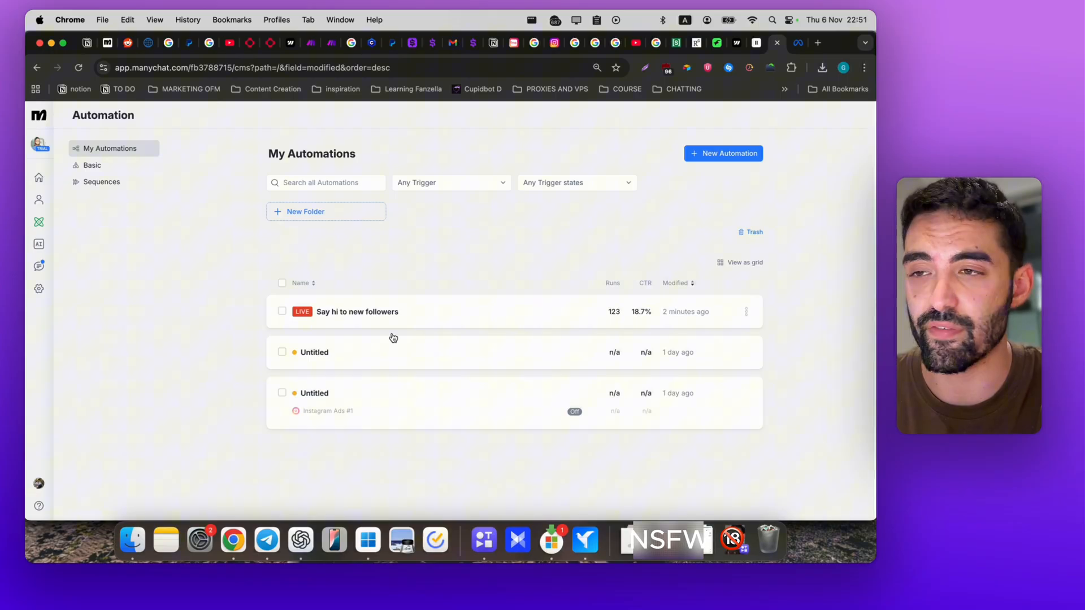
mouse_move(363, 319)
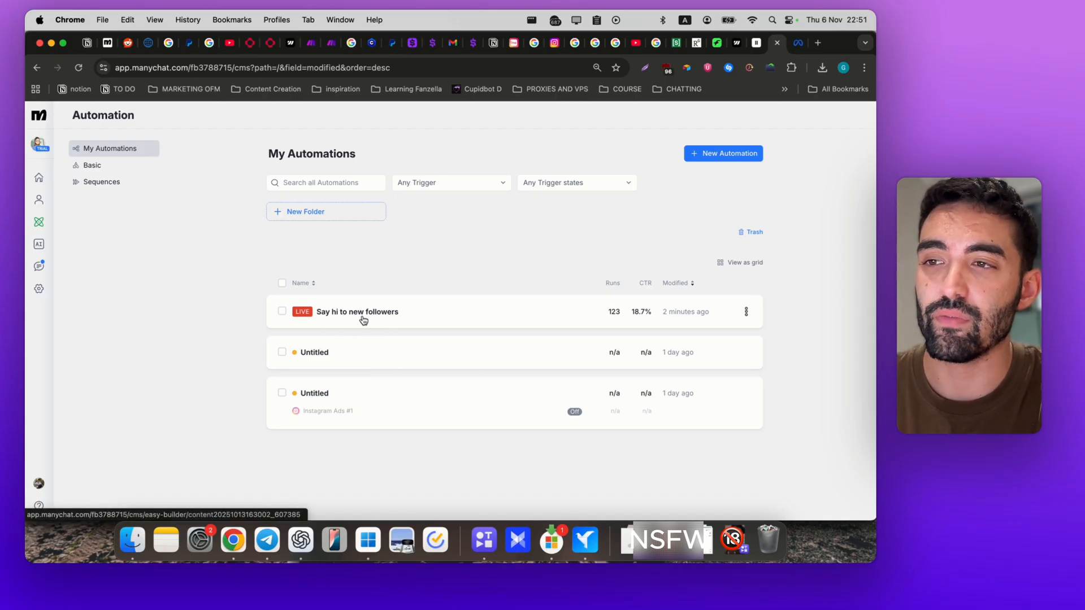
left_click(357, 312)
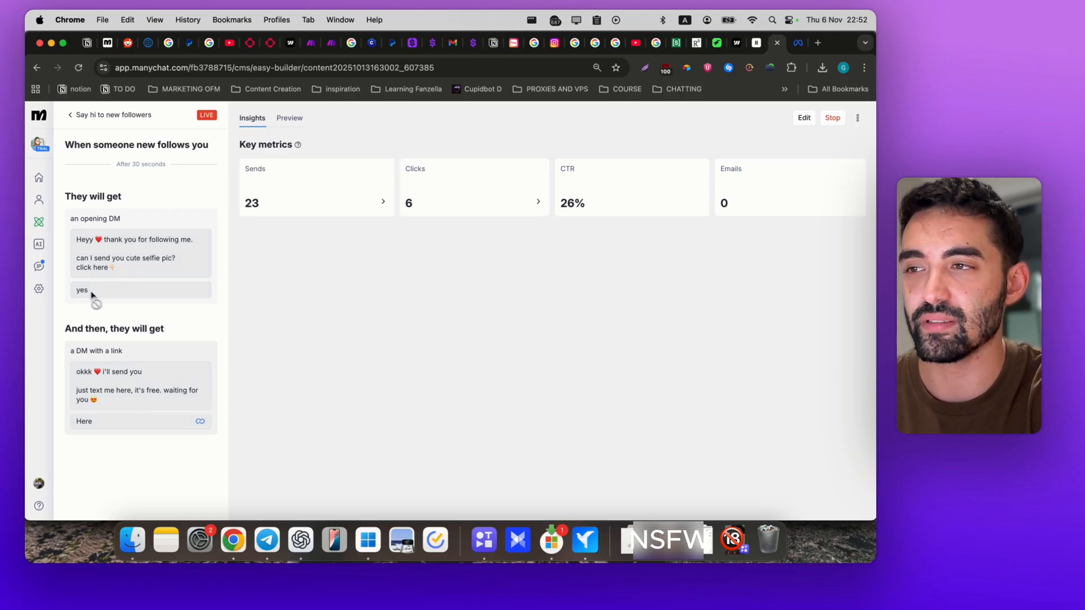
mouse_move(40, 266)
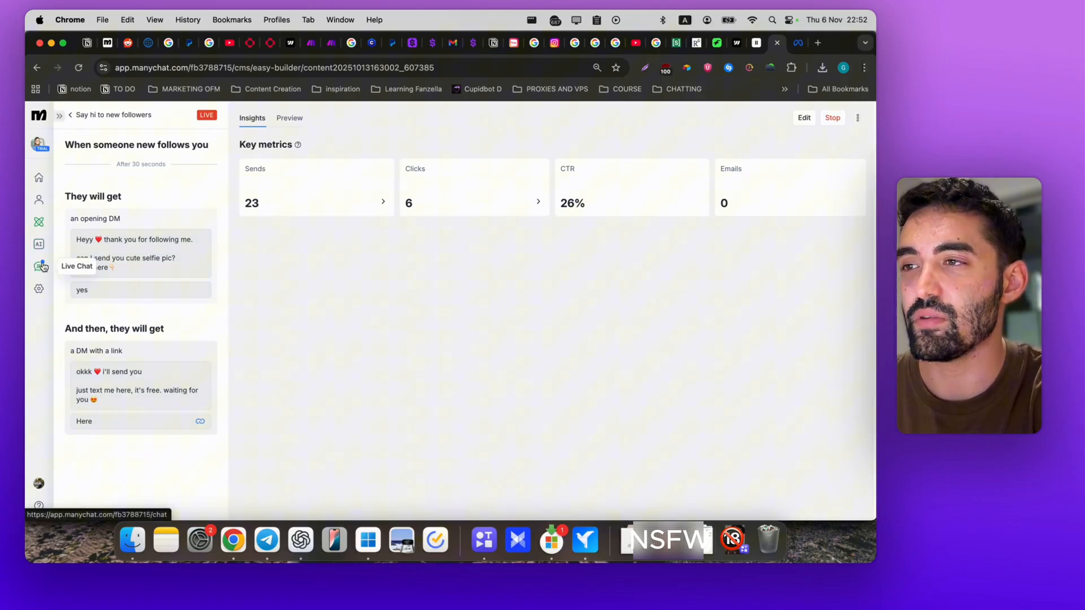
left_click(40, 267)
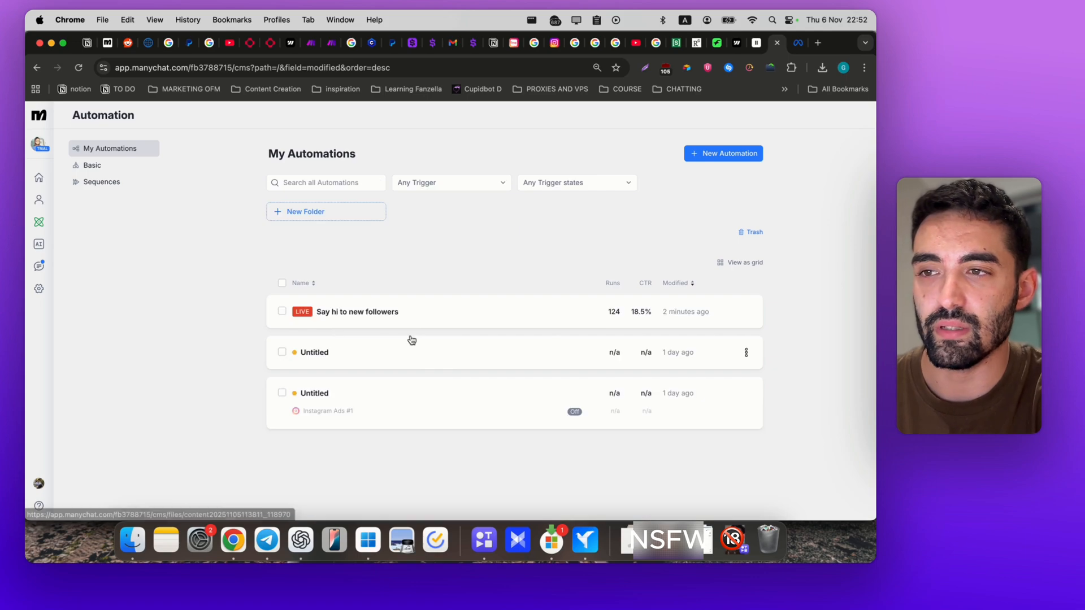
left_click(357, 312)
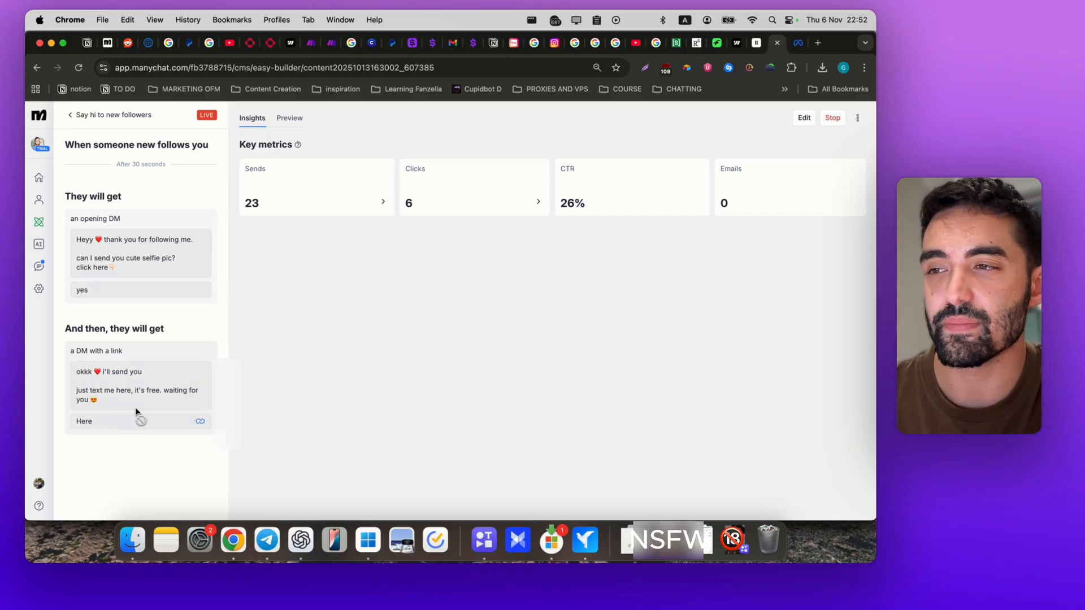
mouse_move(146, 408)
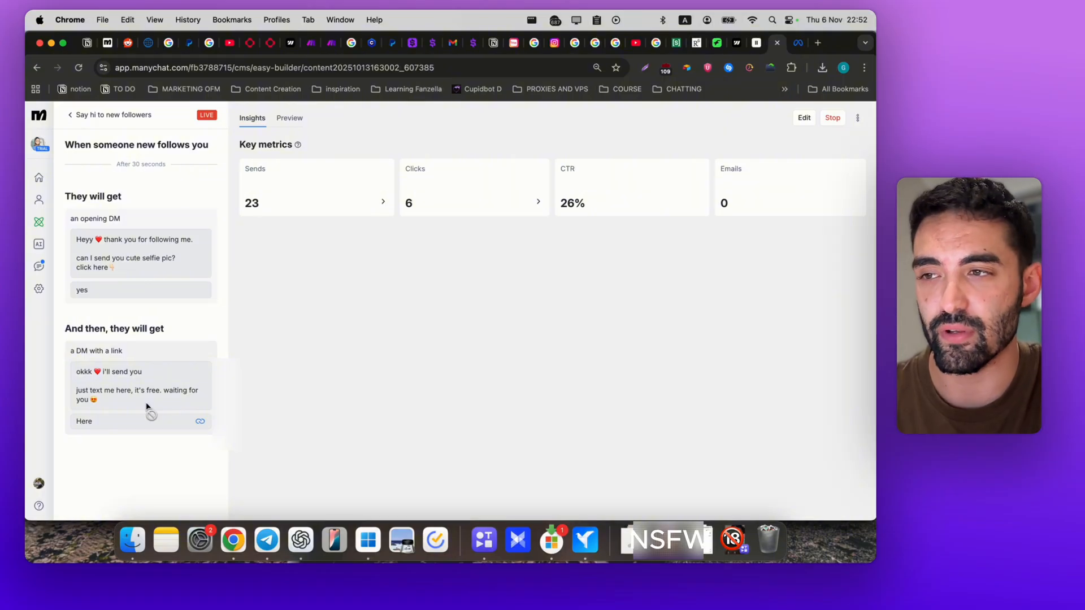
mouse_move(165, 403)
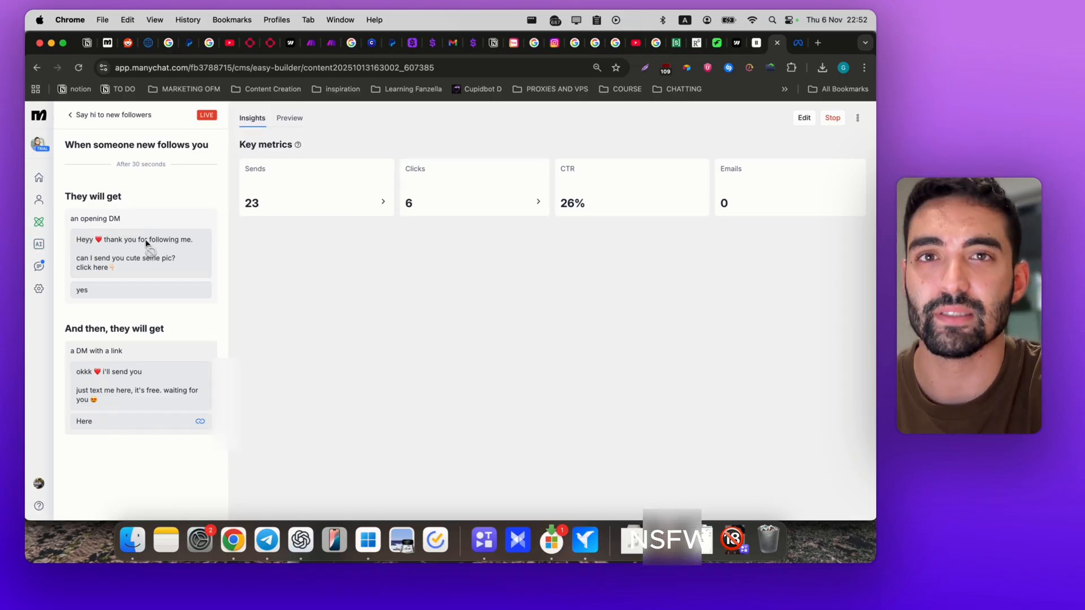
mouse_move(52, 245)
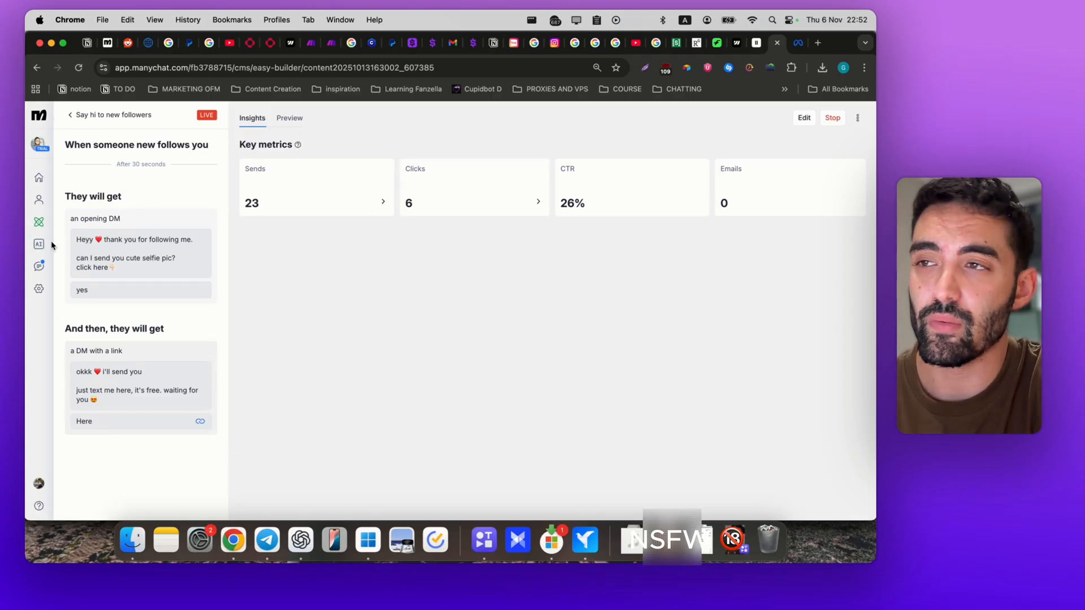
mouse_move(38, 221)
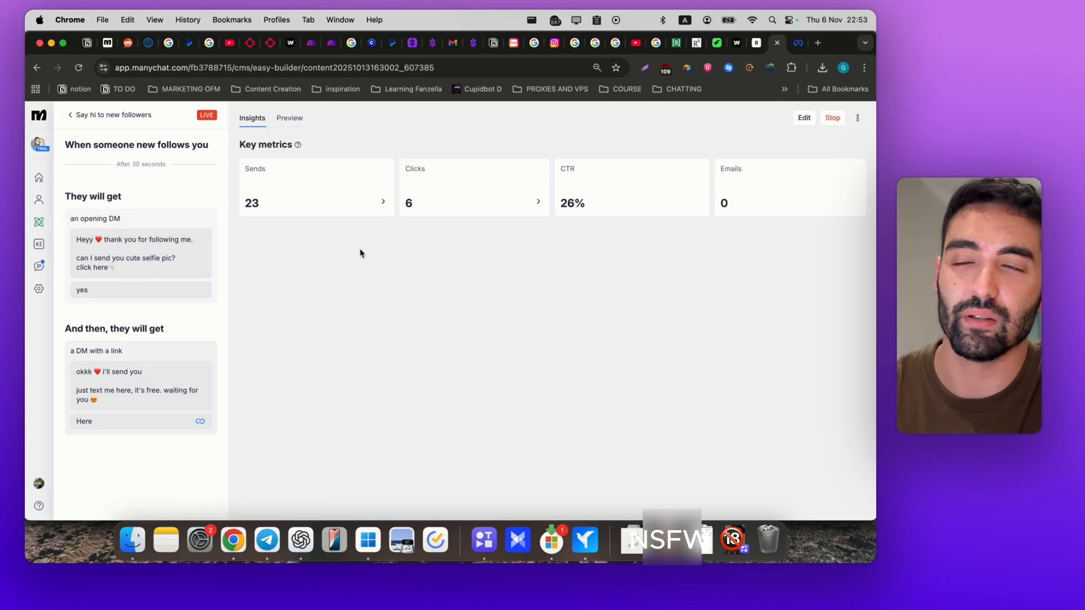
mouse_move(416, 250)
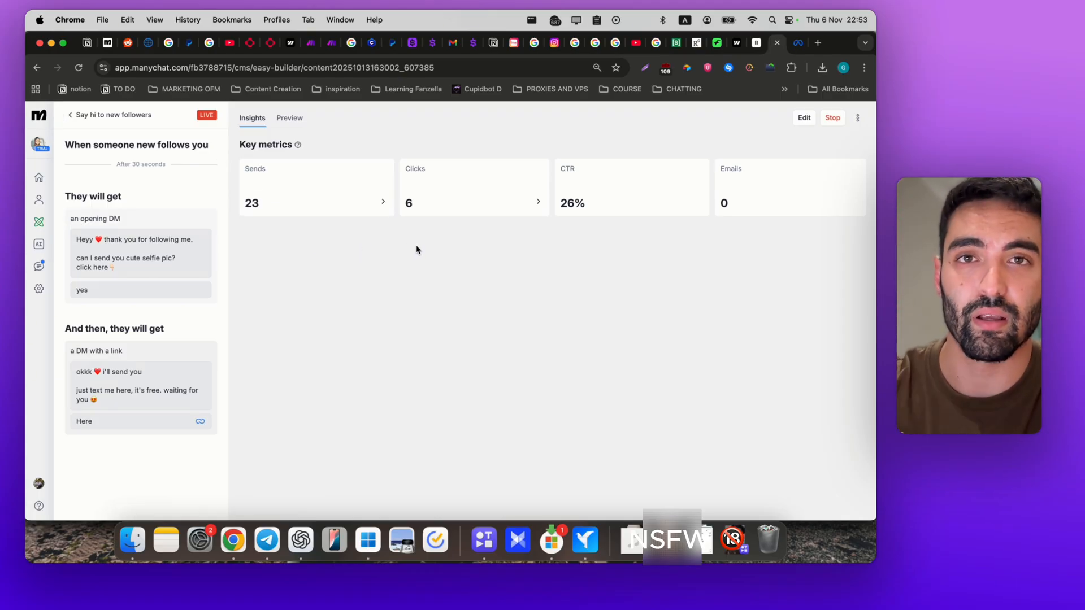